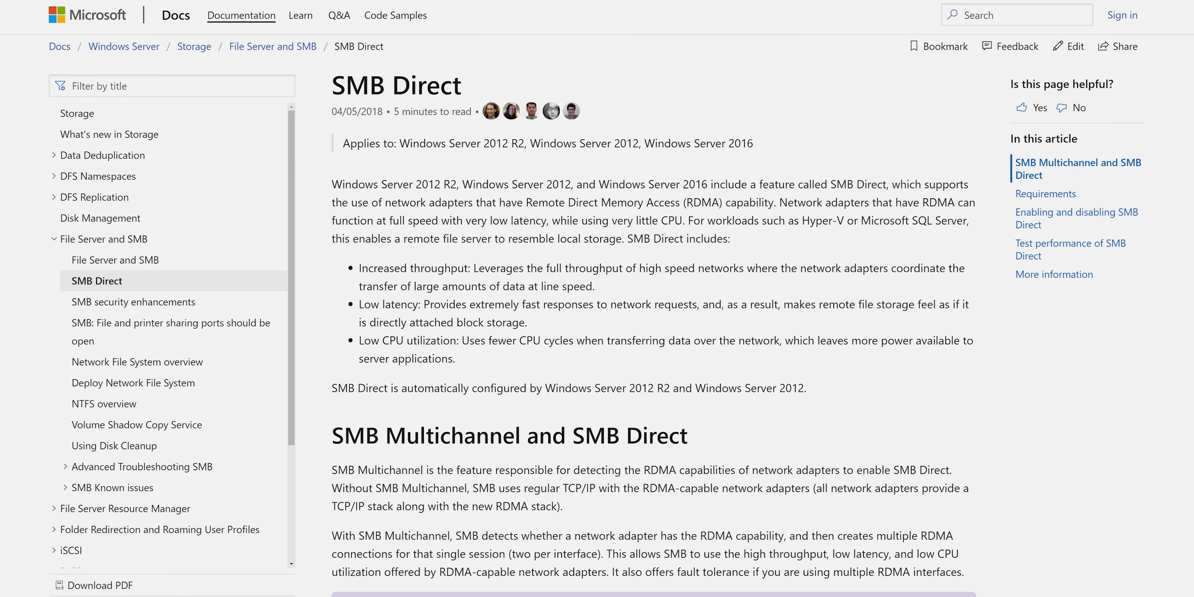
Highlight the first-paragraph sentence stating SMB Direct supports RDMA-capable network adapters.
drag(812, 181, 790, 200)
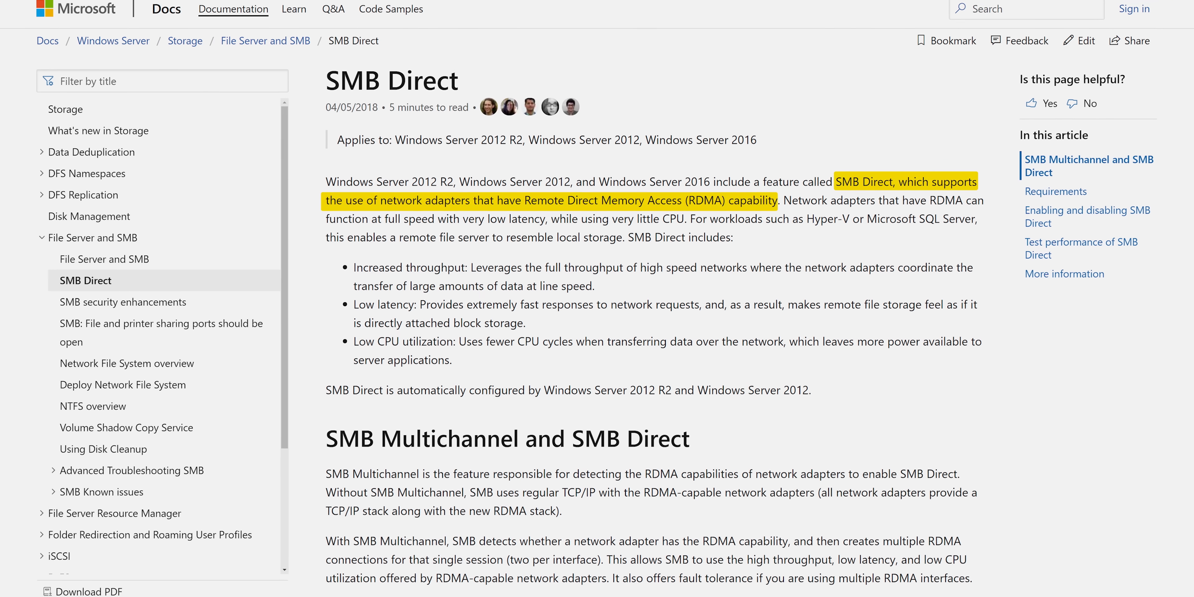
scroll(down, 3)
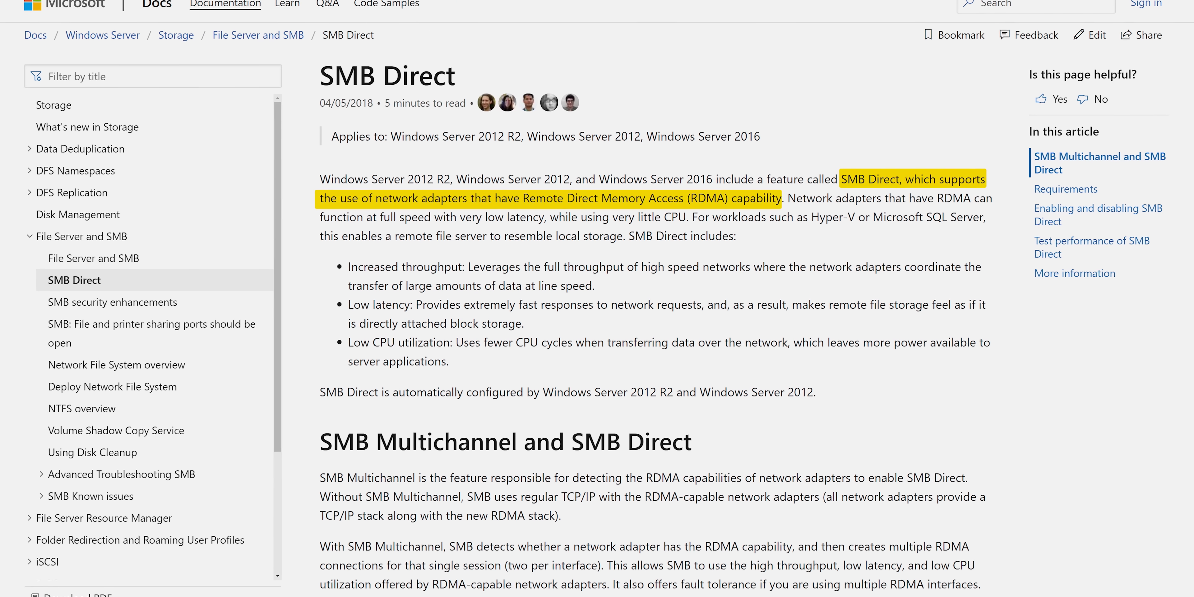